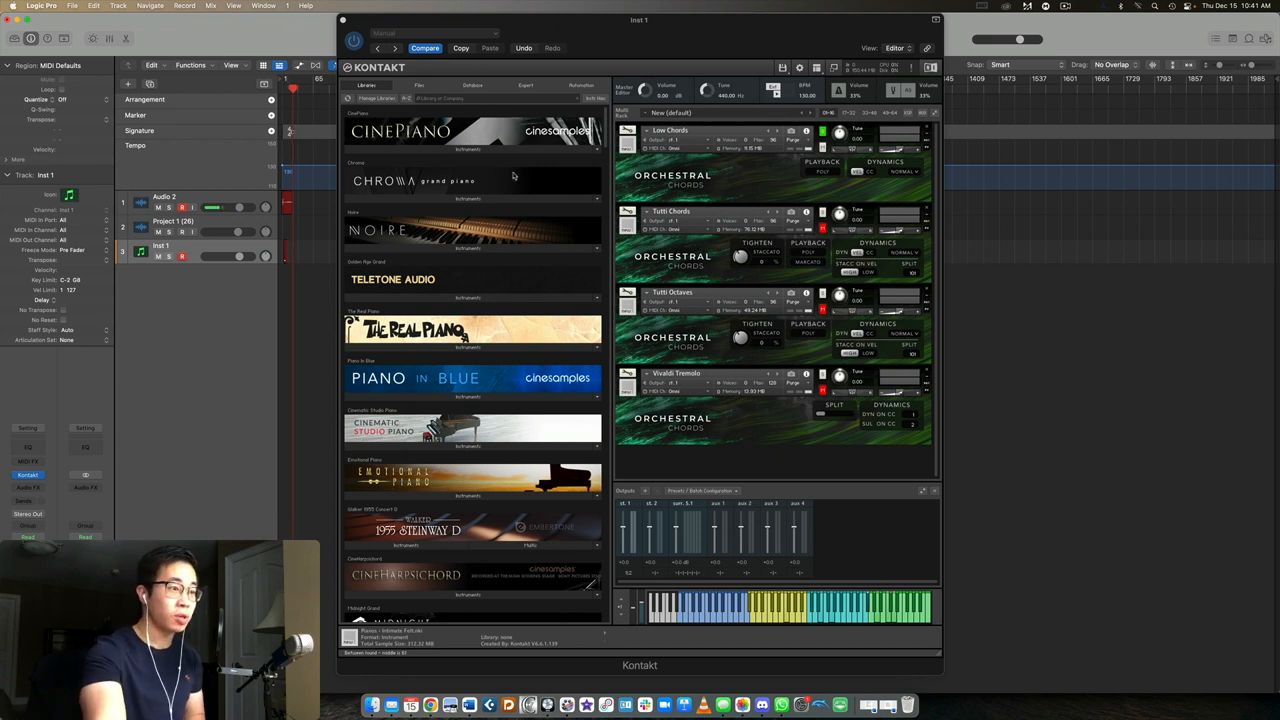
pyautogui.scroll(-3)
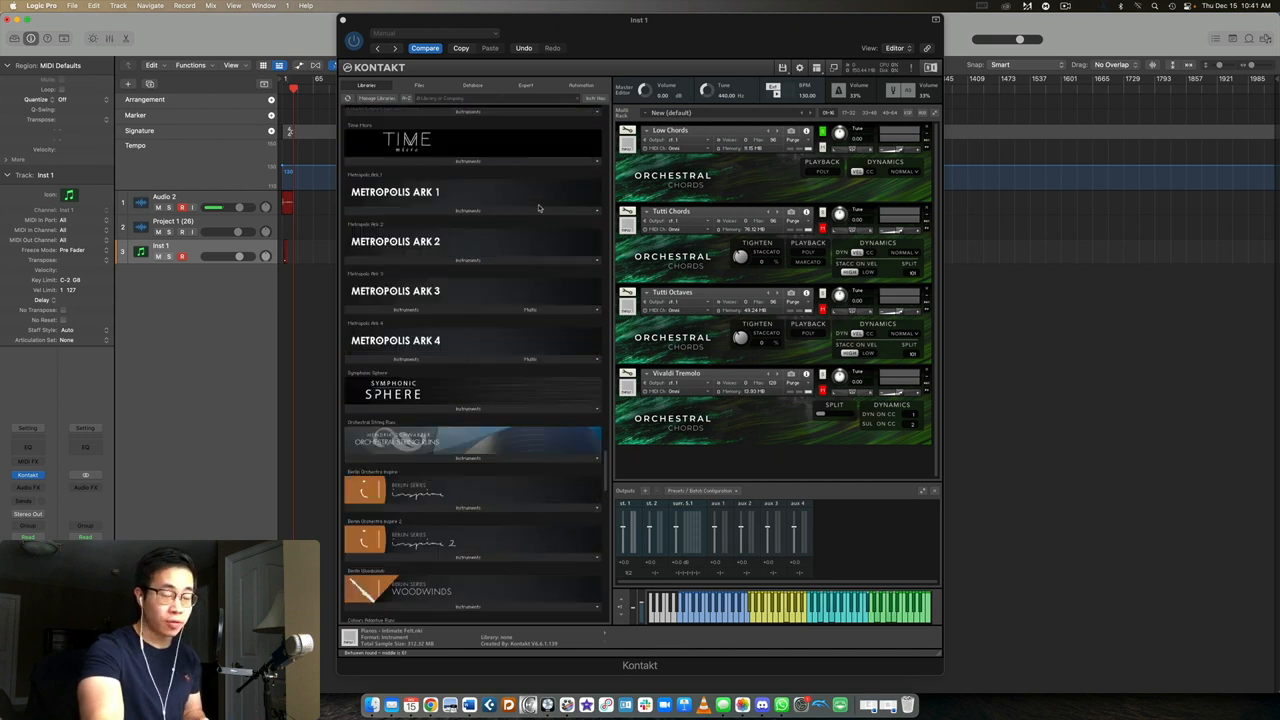
pyautogui.scroll(-3)
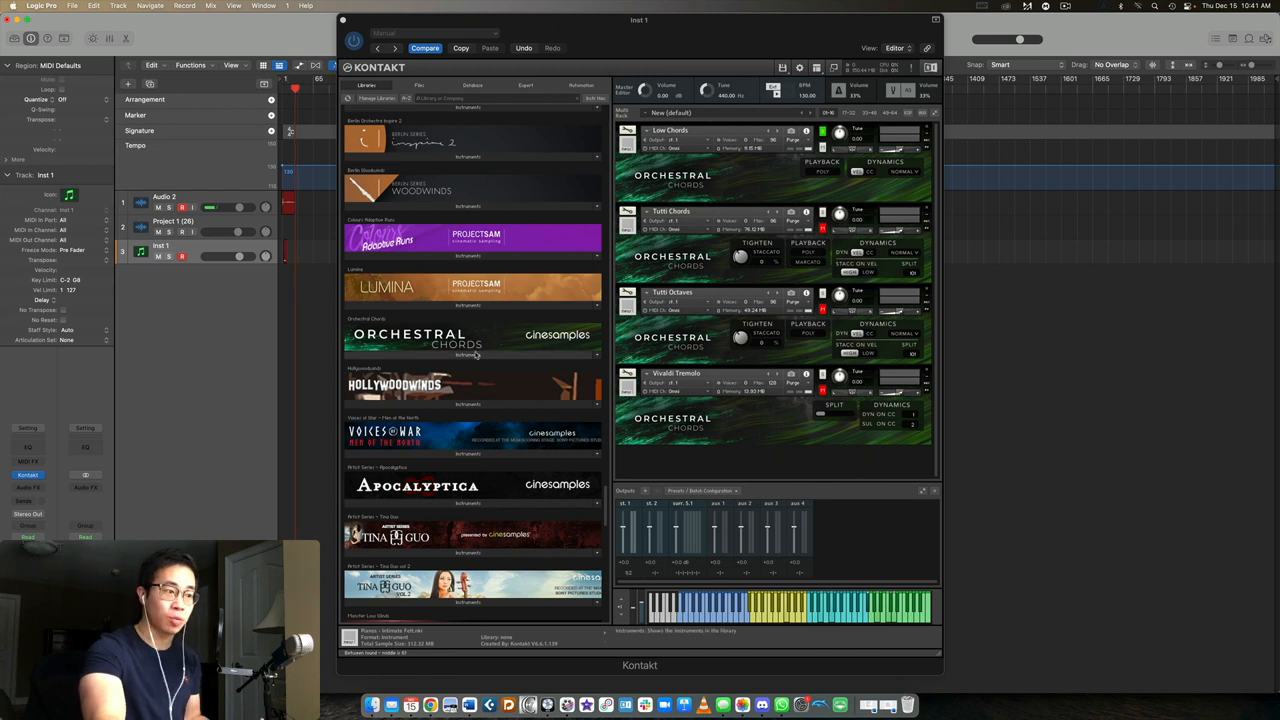
pyautogui.scroll(-3)
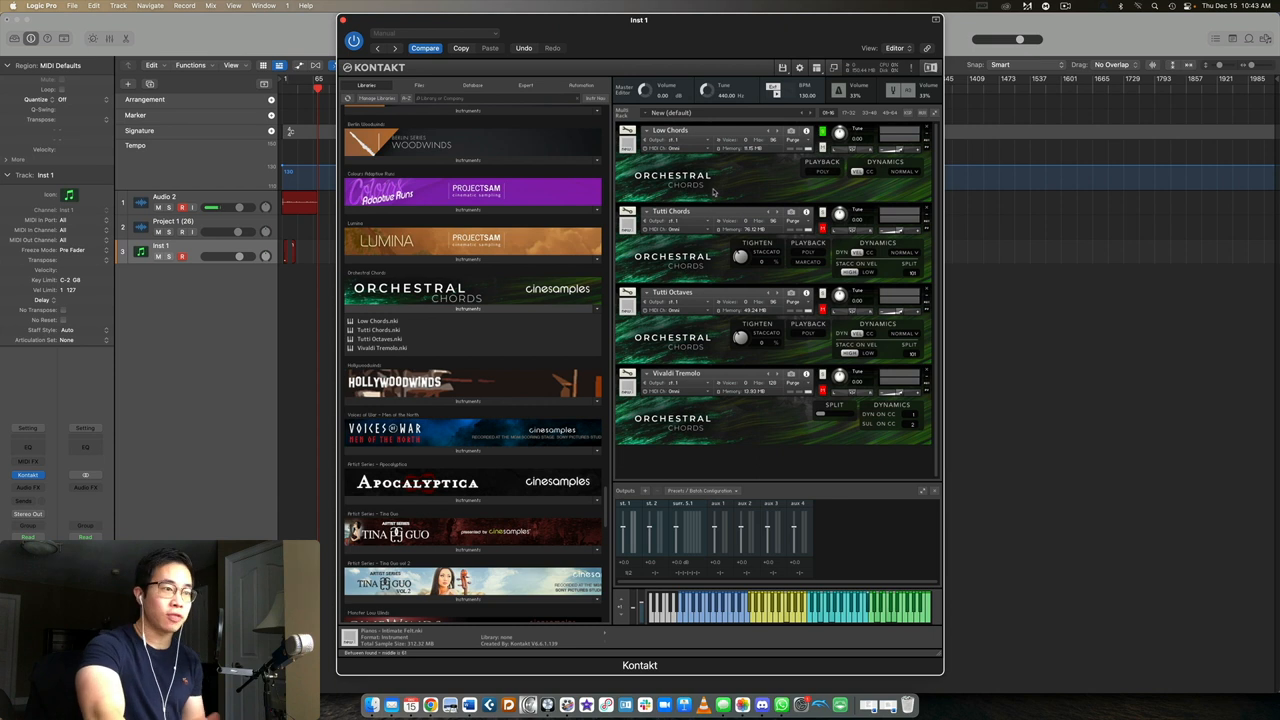
pyautogui.moveTo(712, 192)
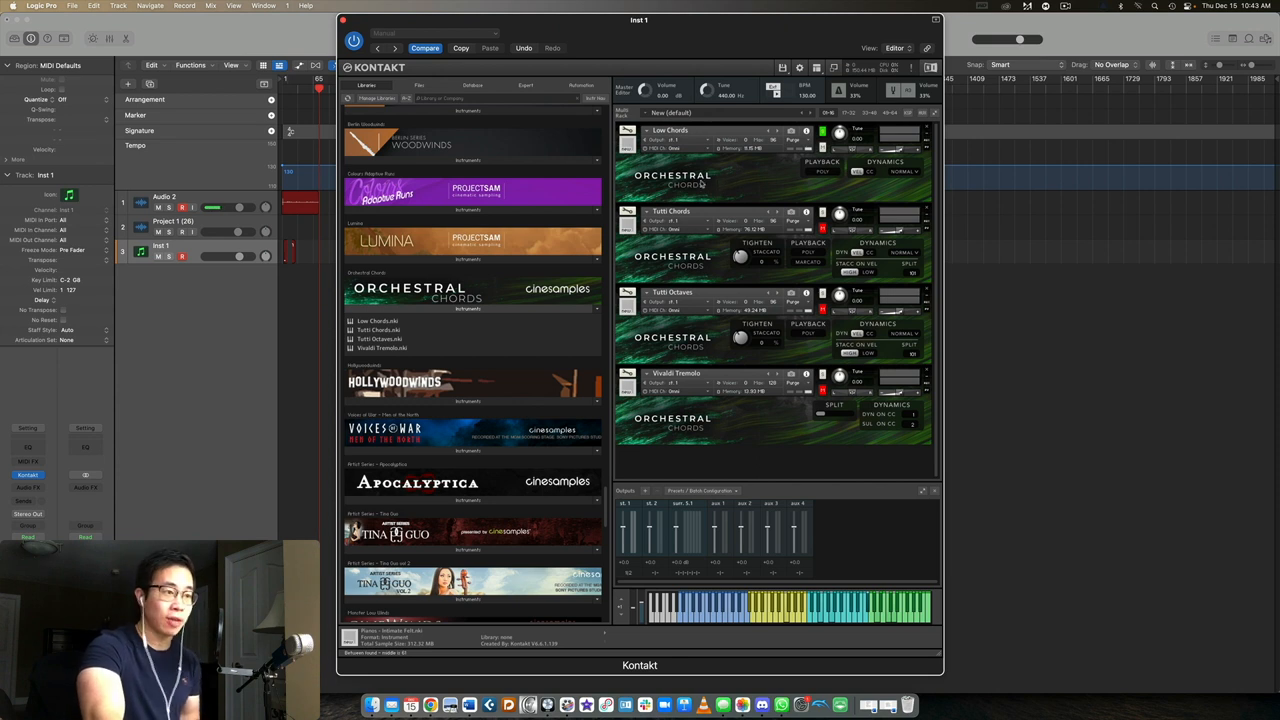
pyautogui.moveTo(724, 186)
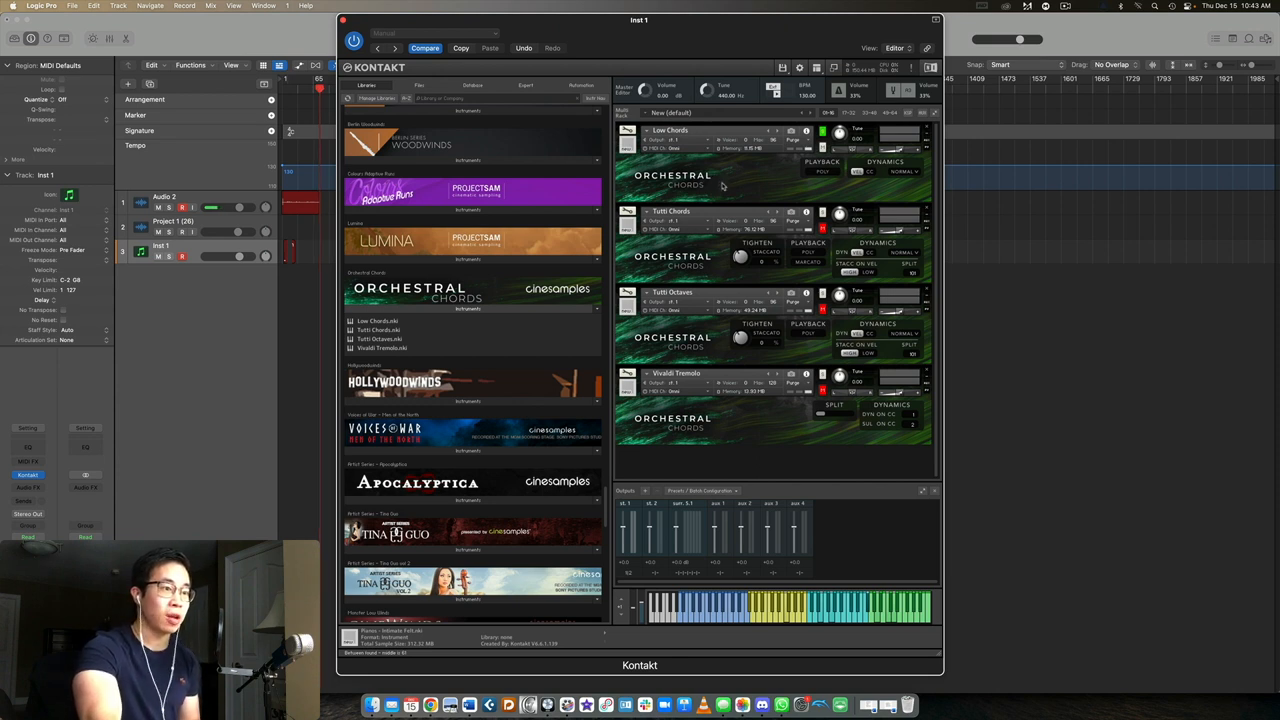
pyautogui.moveTo(758, 180)
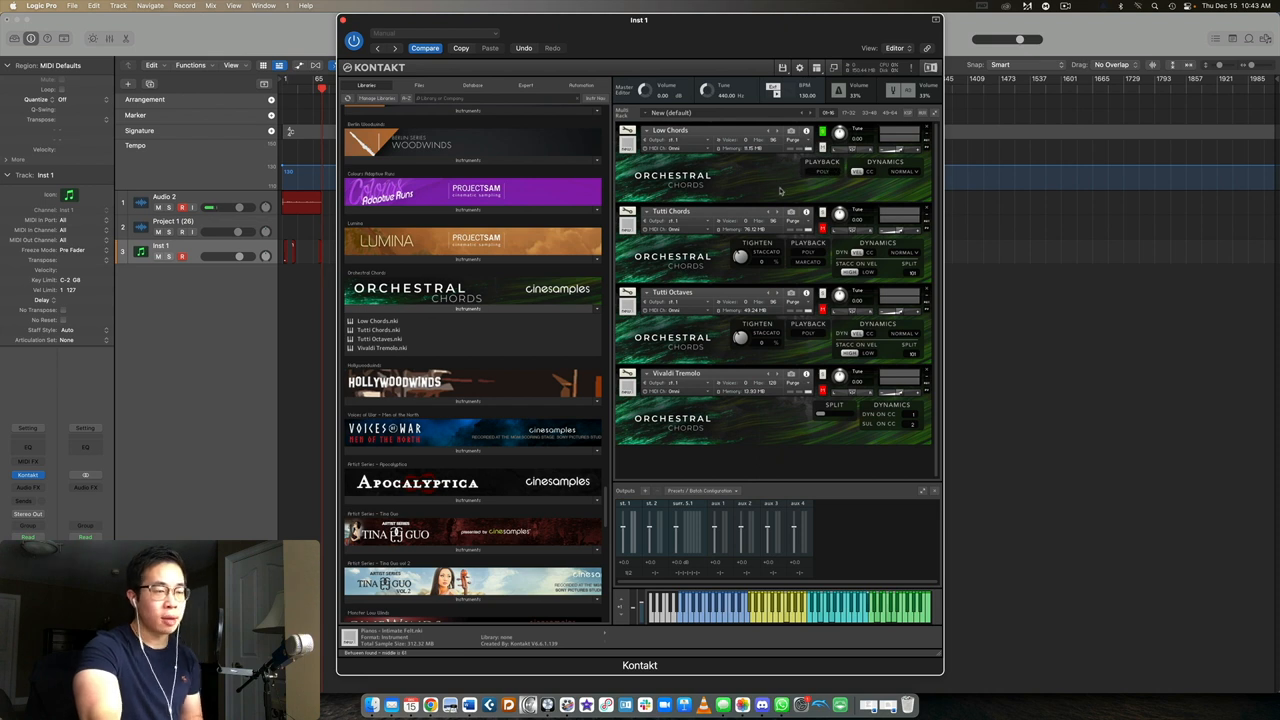
pyautogui.moveTo(824, 198)
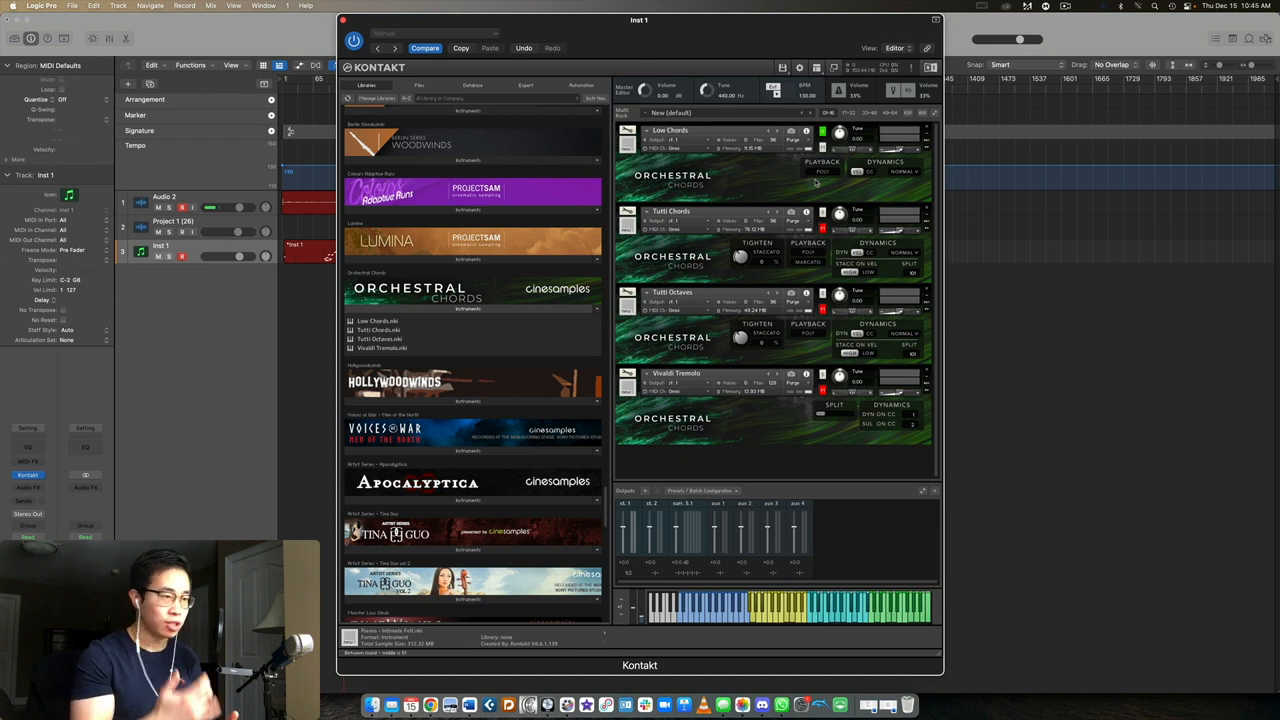
pyautogui.moveTo(768, 492)
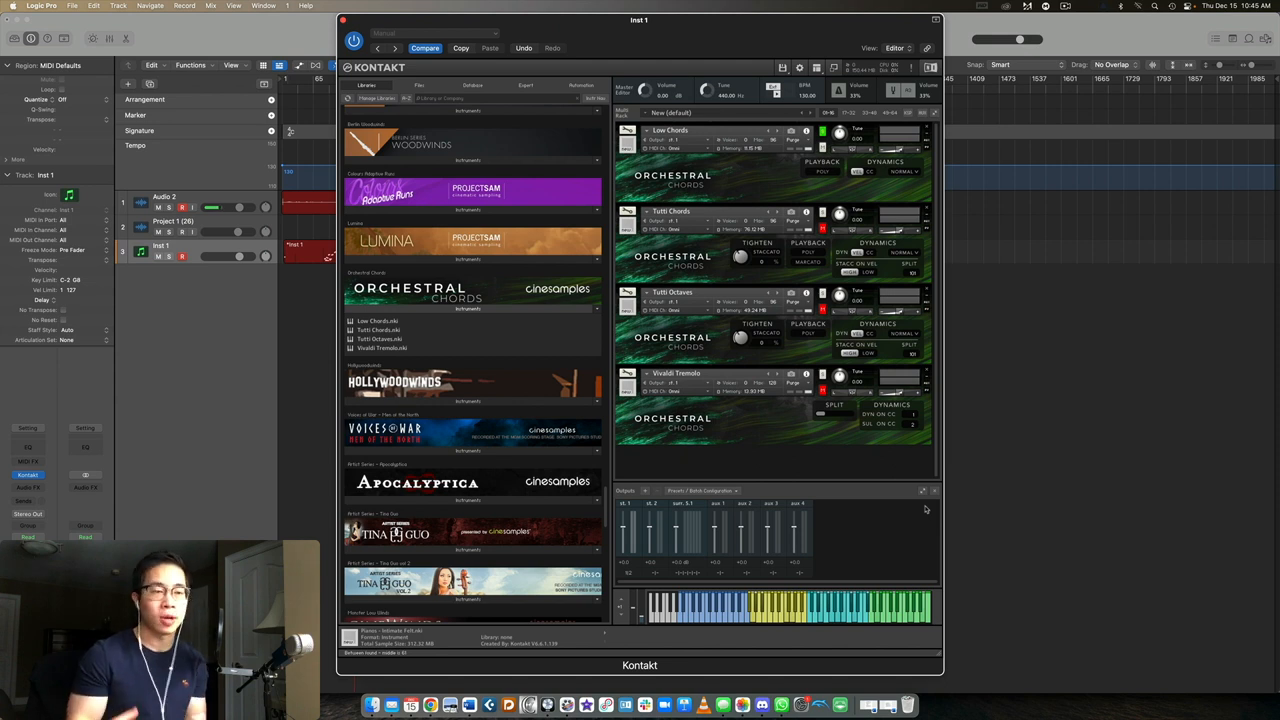
pyautogui.moveTo(740, 186)
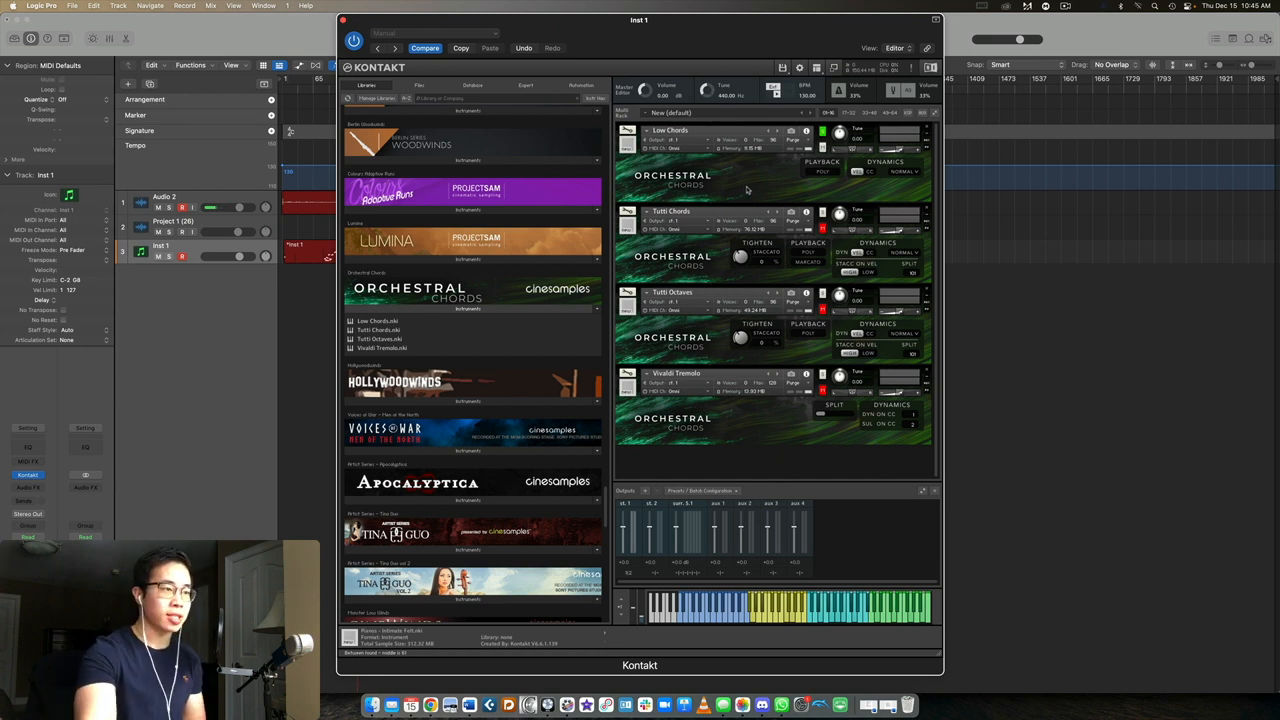
pyautogui.moveTo(788, 184)
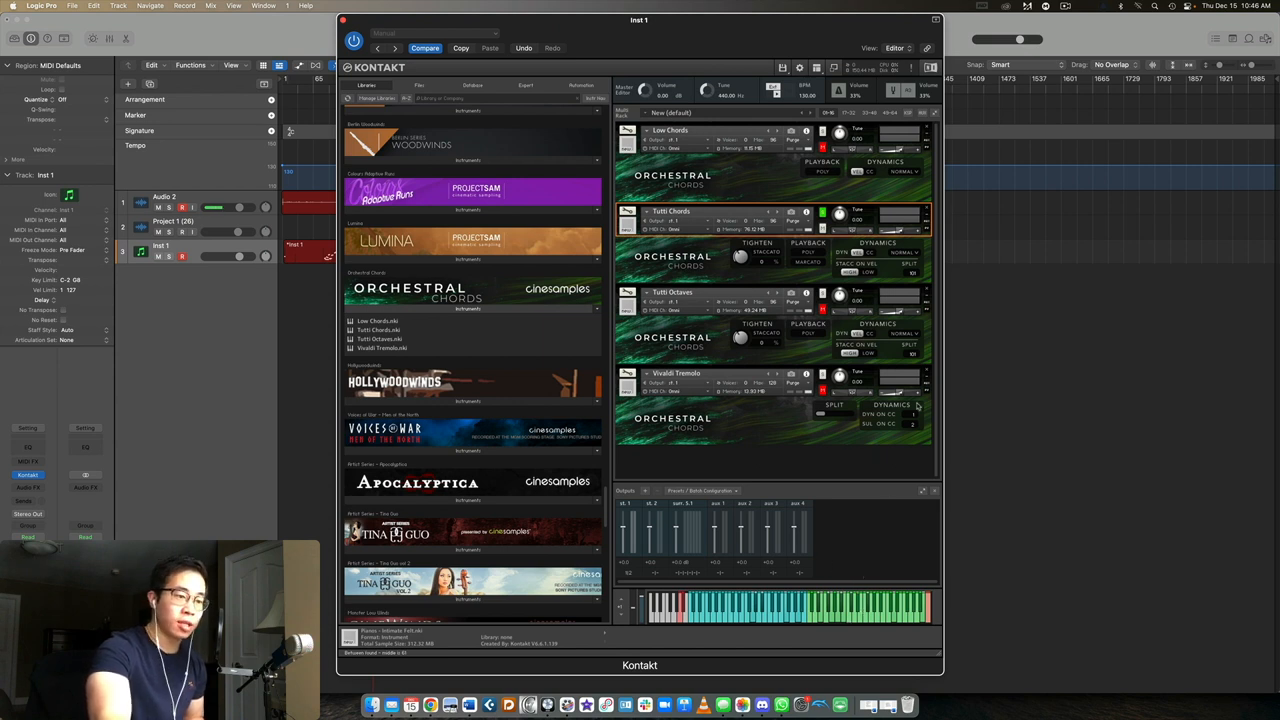
pyautogui.moveTo(860, 272)
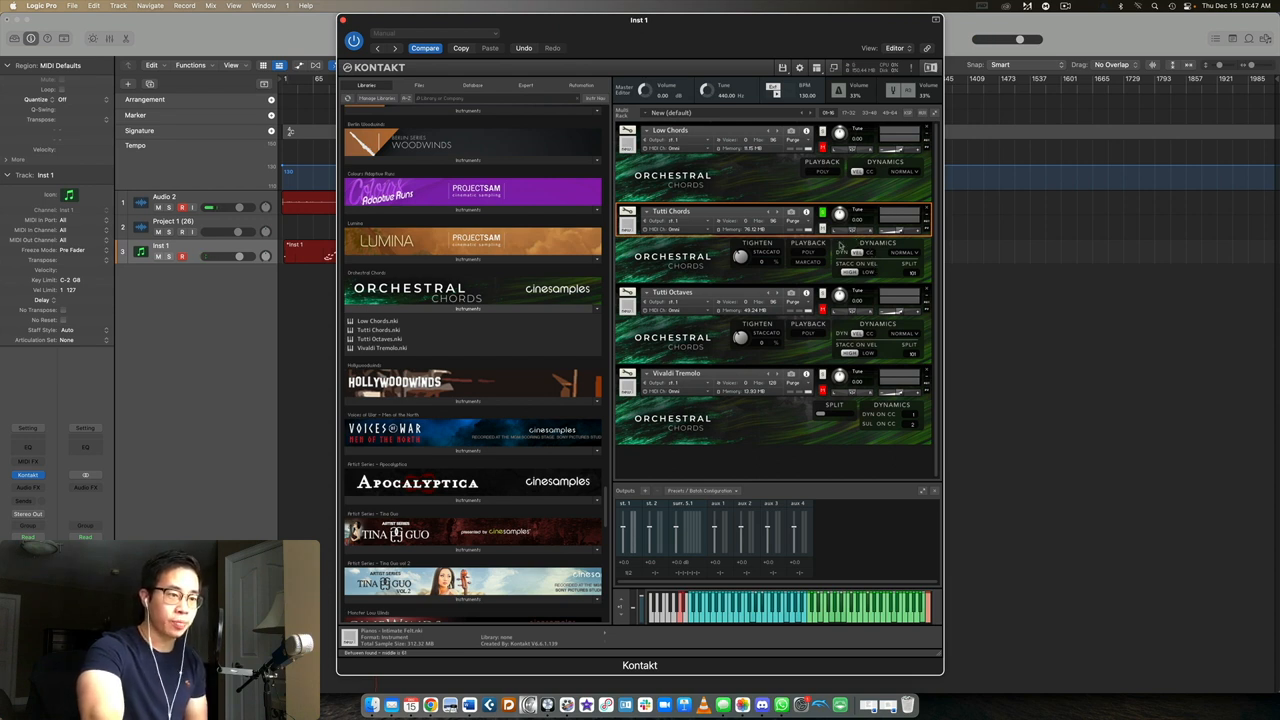
pyautogui.moveTo(808, 190)
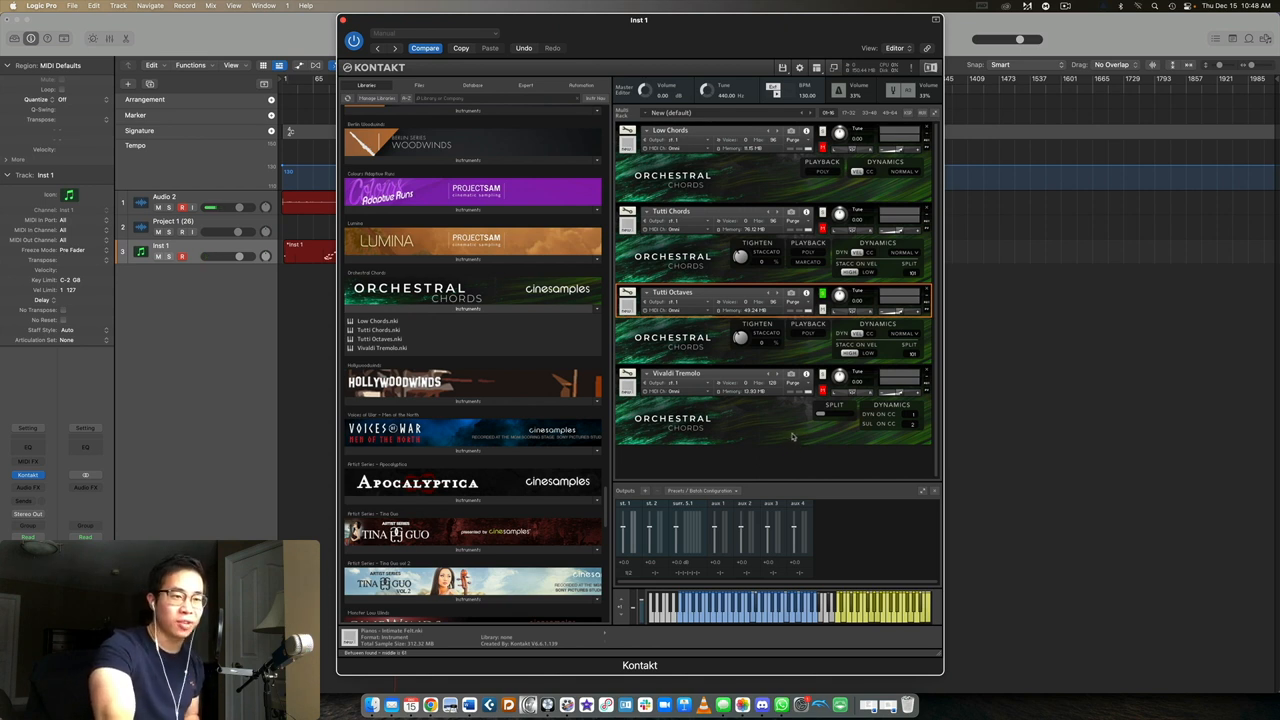
pyautogui.moveTo(874, 346)
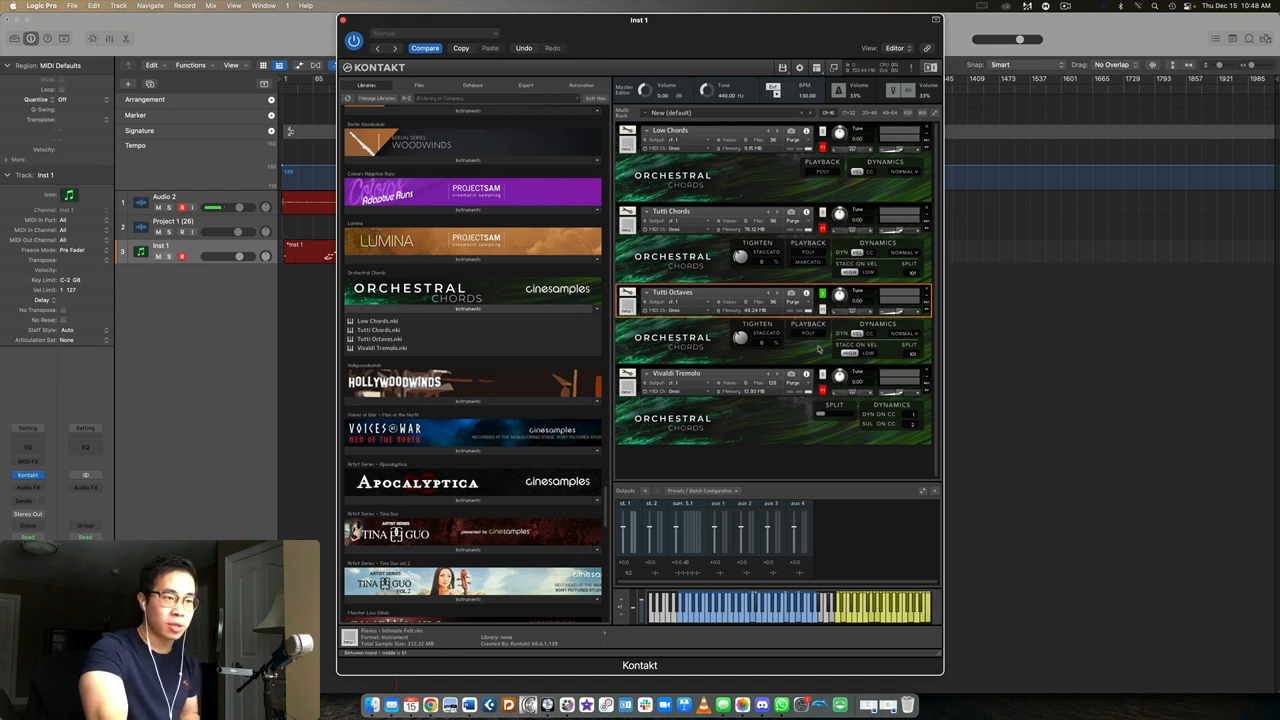
pyautogui.moveTo(816, 356)
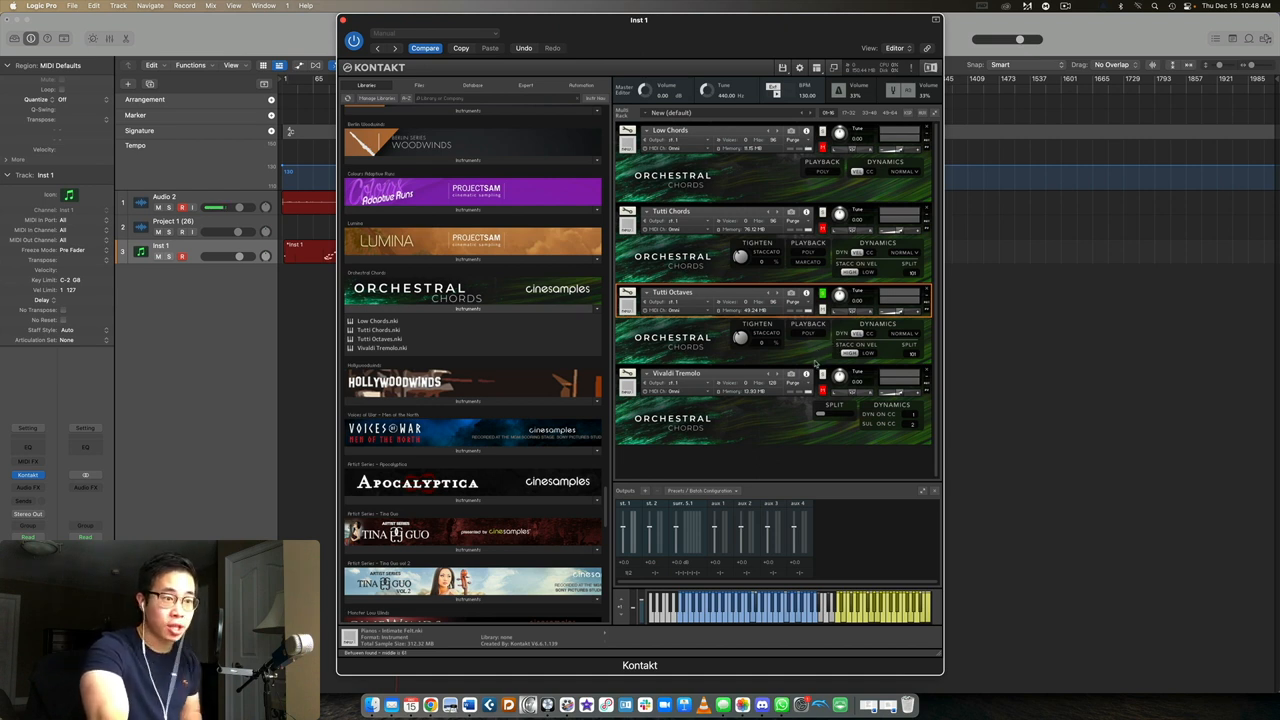